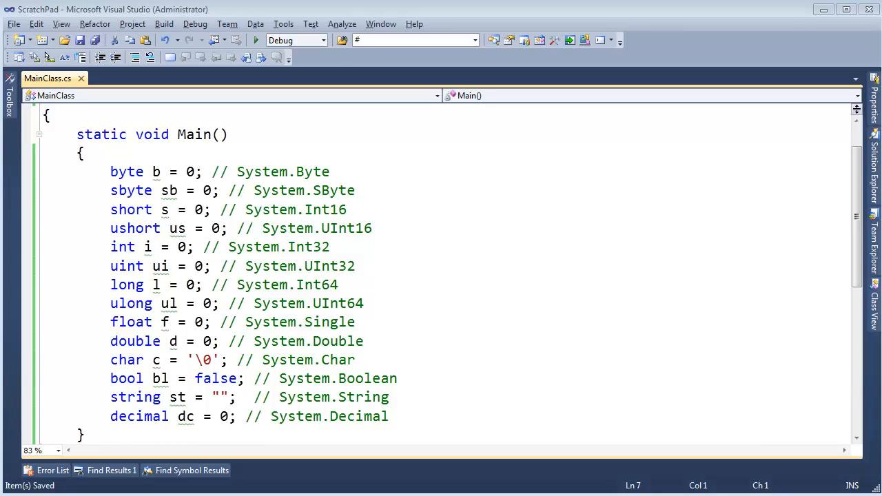
Highlight the byte and int type names in the code to compare them.
double_click(127, 172)
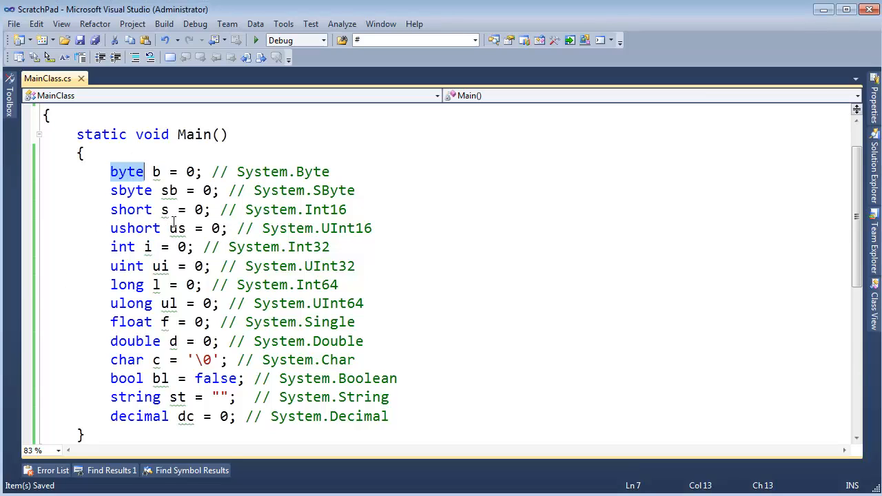
left_click(125, 210)
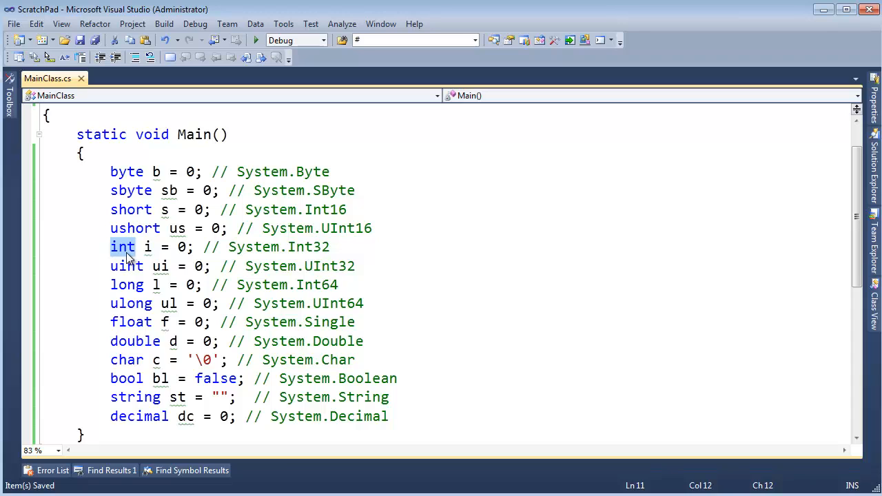
scroll("up", 3)
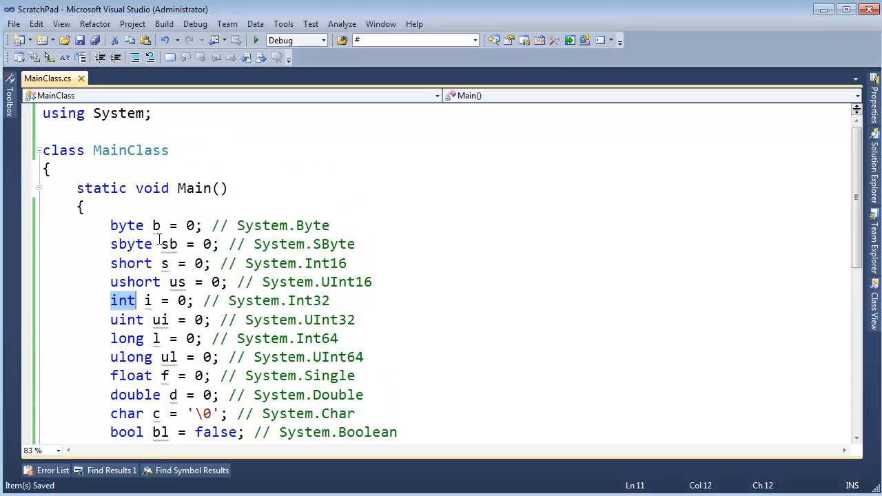
scroll("down", 3)
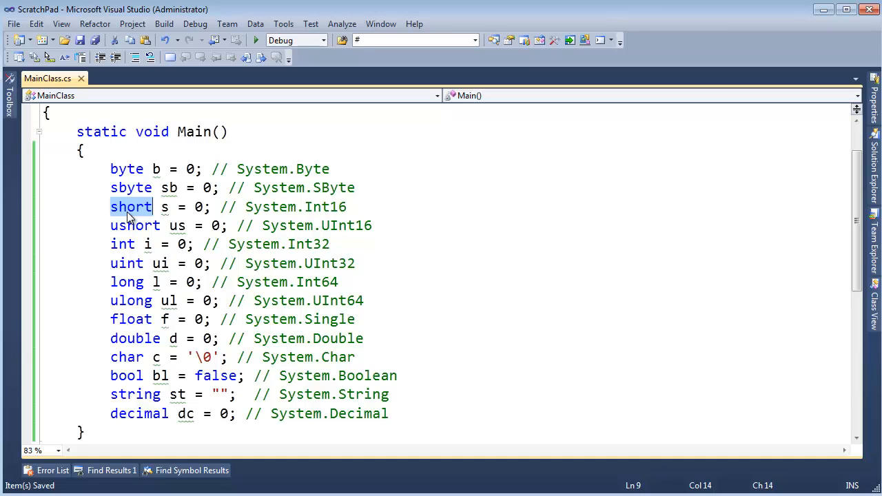
mouse_move(125, 242)
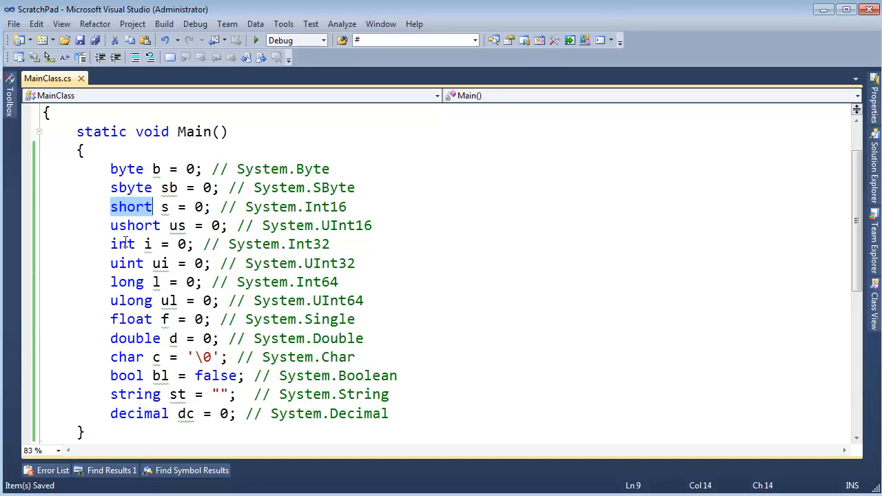
double_click(122, 244)
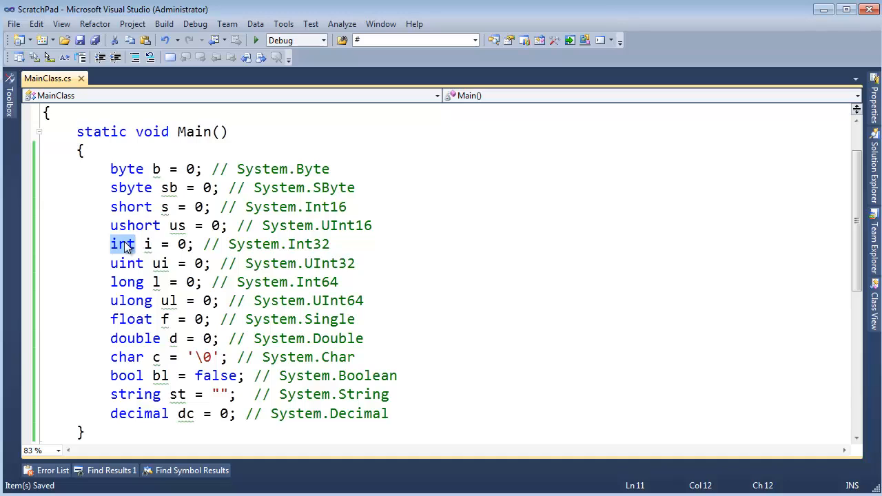
mouse_move(165, 207)
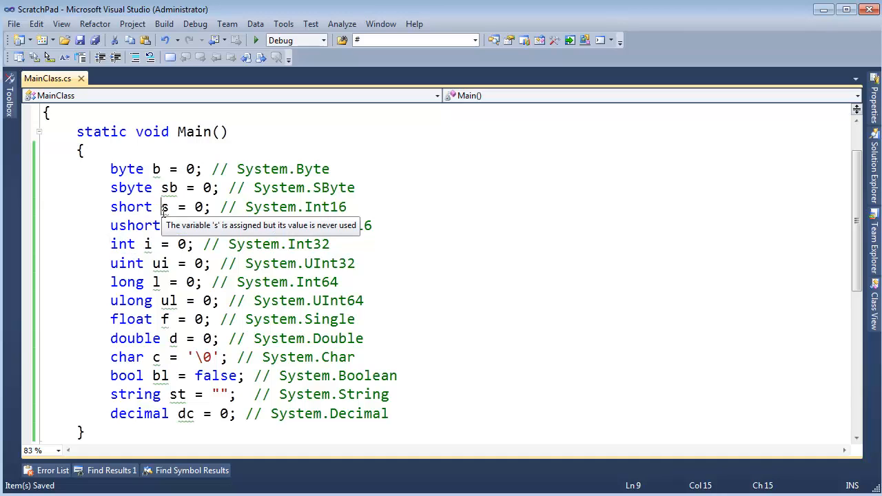
left_click(262, 153)
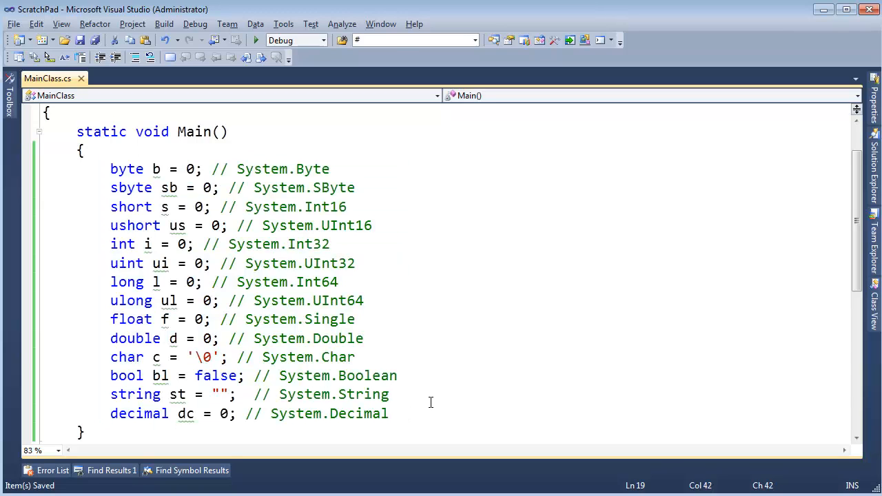
Highlight the whole column of type names, then long through char and double.
left_click_drag(110, 169, 156, 319)
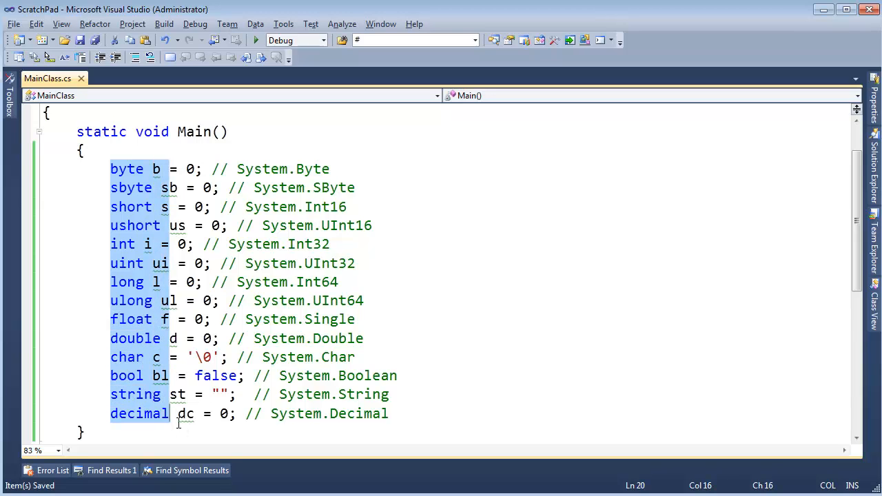
left_click(239, 296)
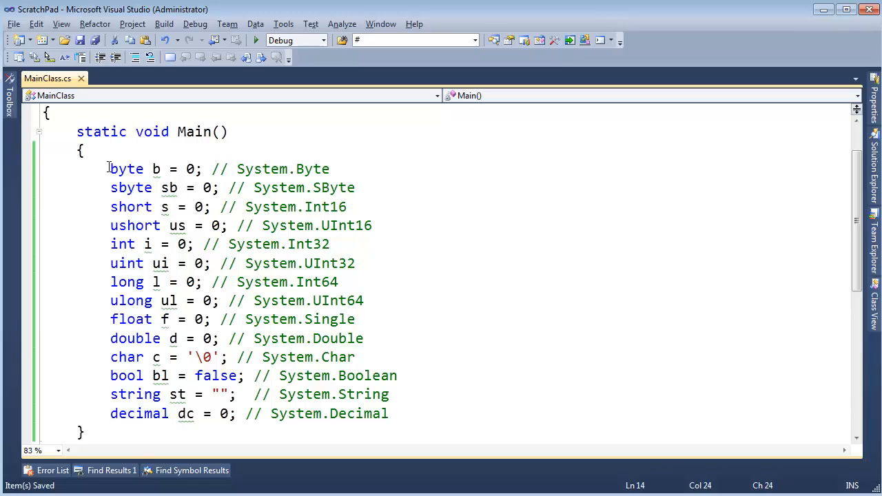
left_click(102, 339)
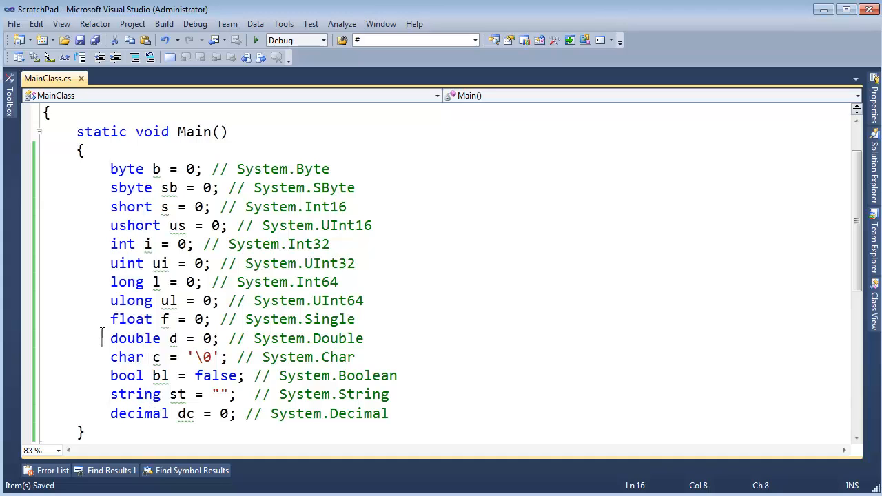
left_click(134, 169)
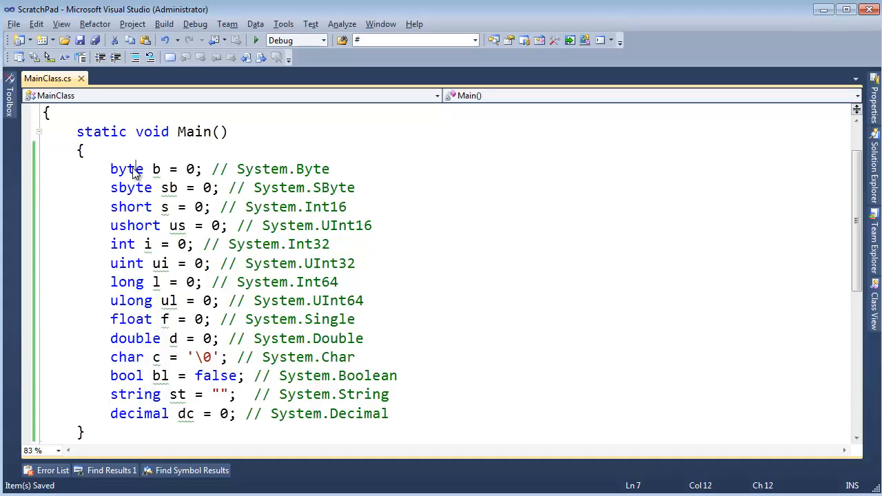
left_click(128, 225)
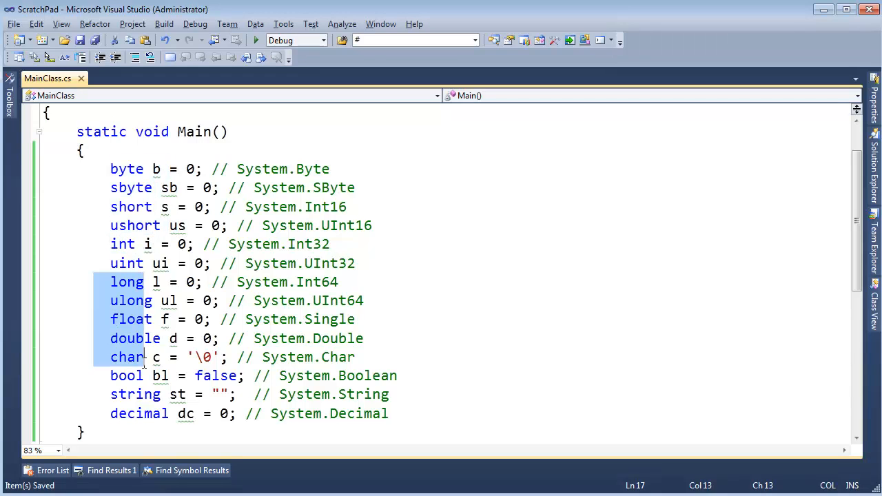
left_click(135, 319)
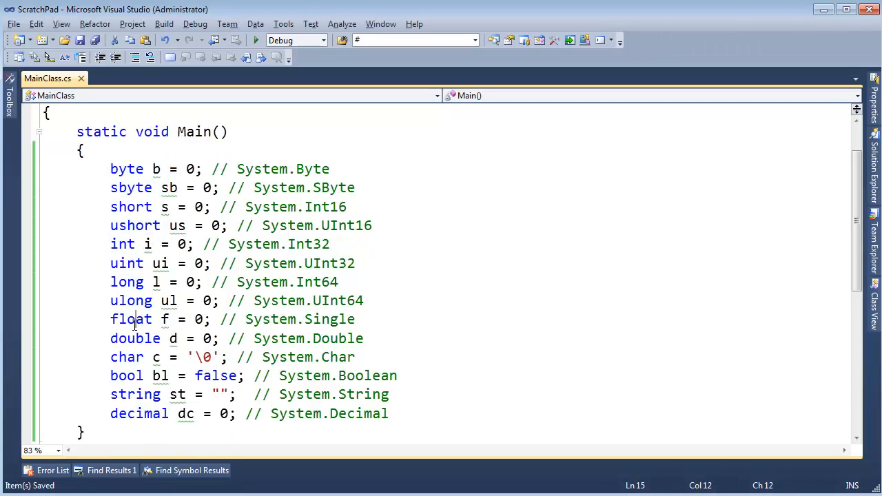
double_click(135, 338)
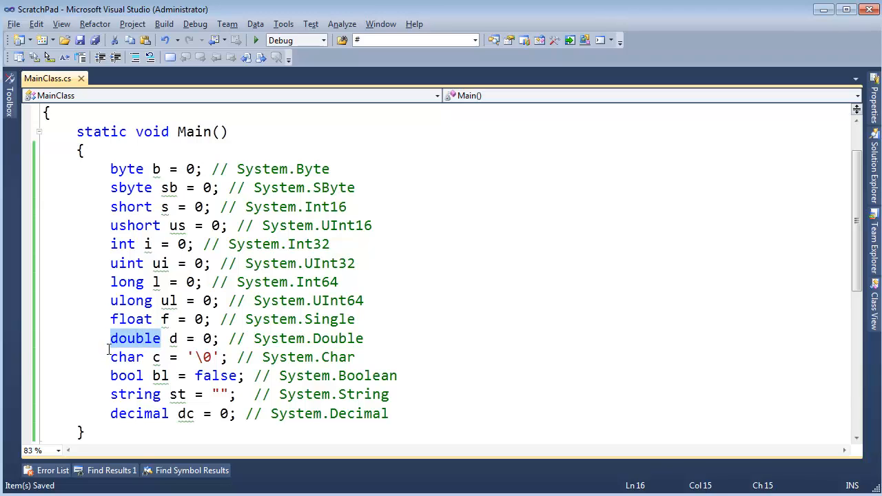
left_click(117, 357)
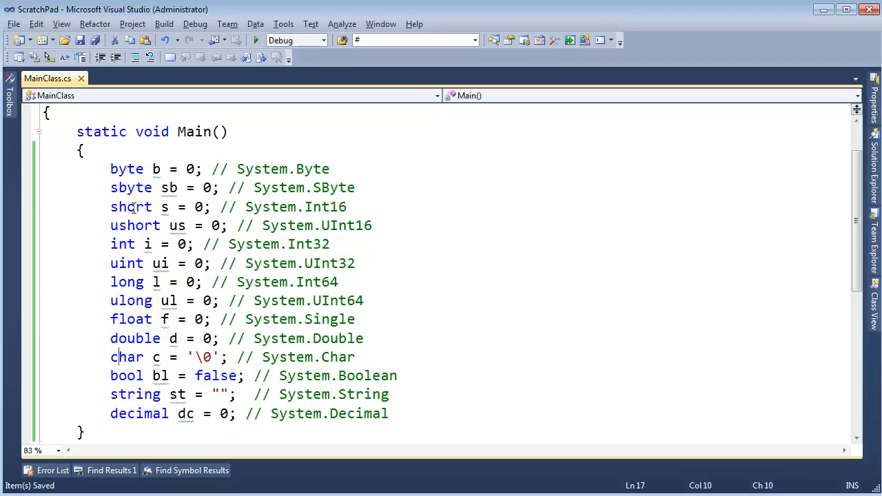
mouse_move(122, 244)
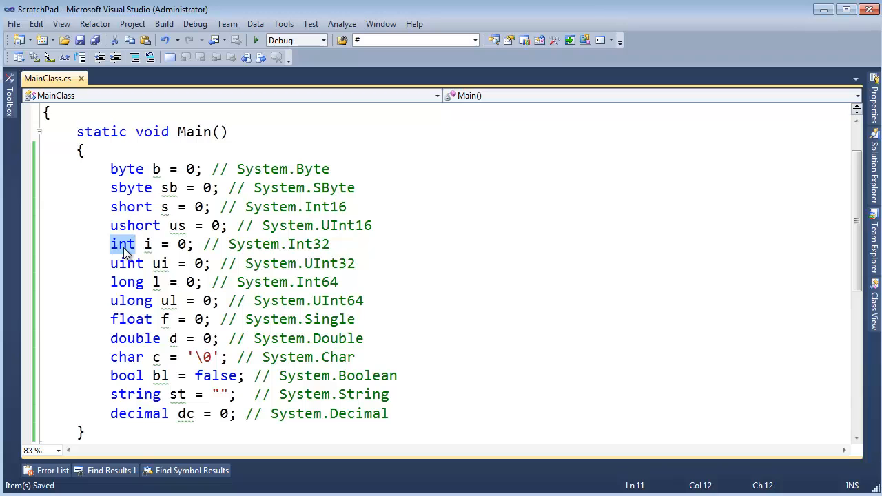
Type byte numPeopleInMyFamily = 10 and numPeopleInYourFamily = 3, then begin byte totalPeople.
key("enter")
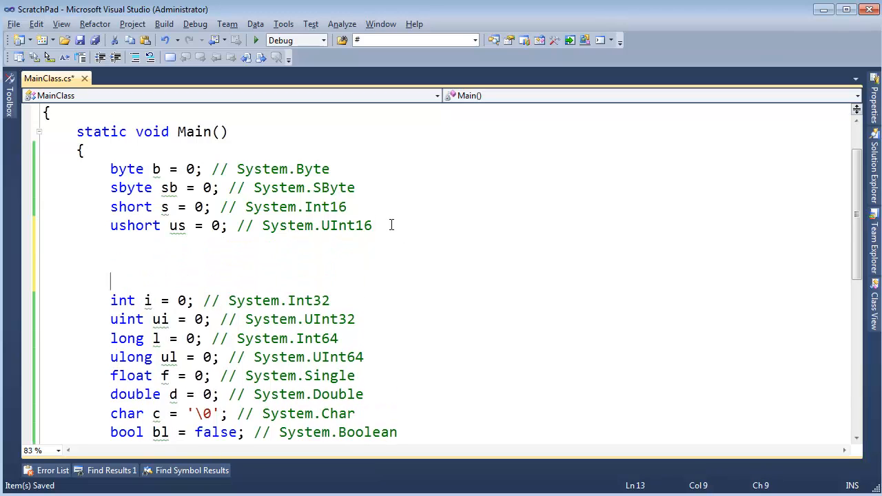
type("byte n")
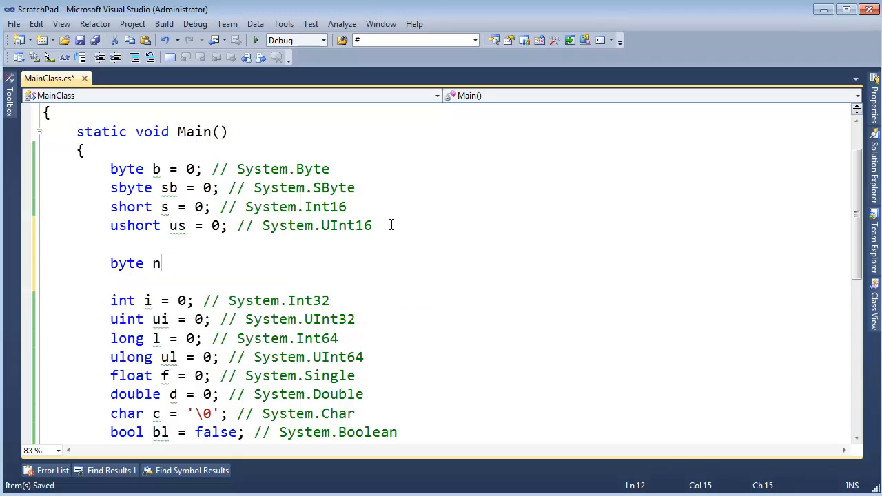
type("umPeopleInM")
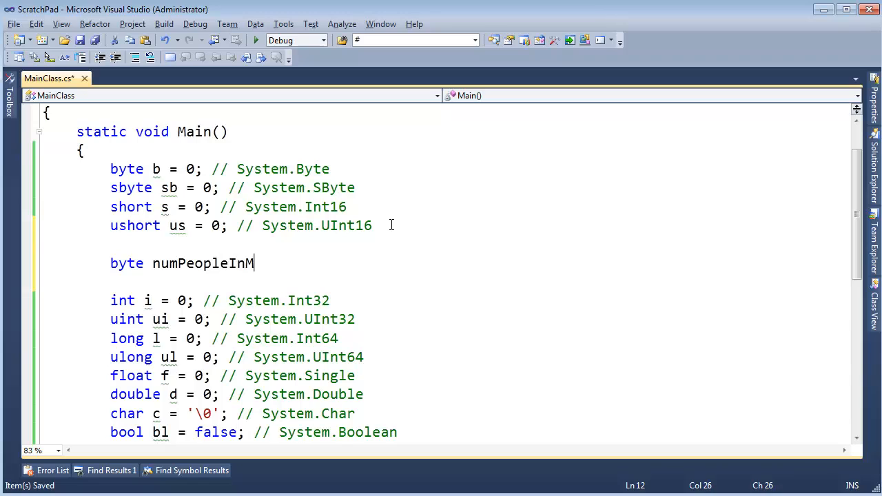
type("yFamily = 10;")
type("b")
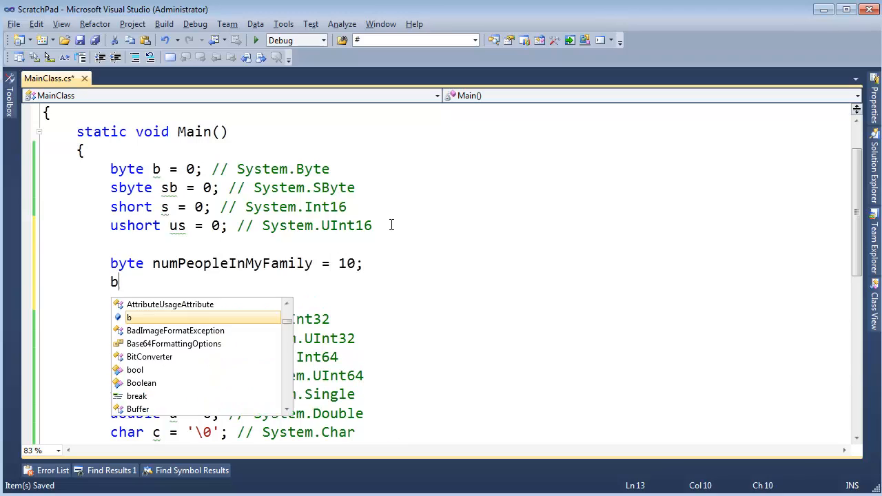
type("yte numPre")
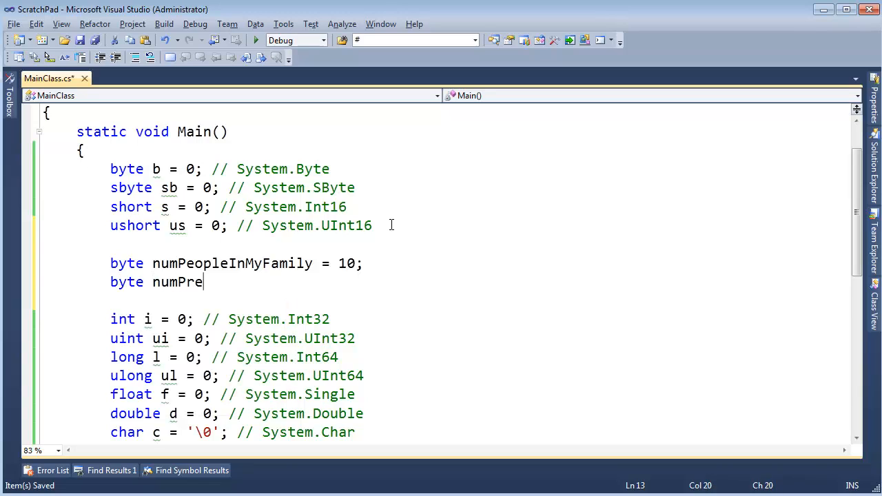
type("opleIn")
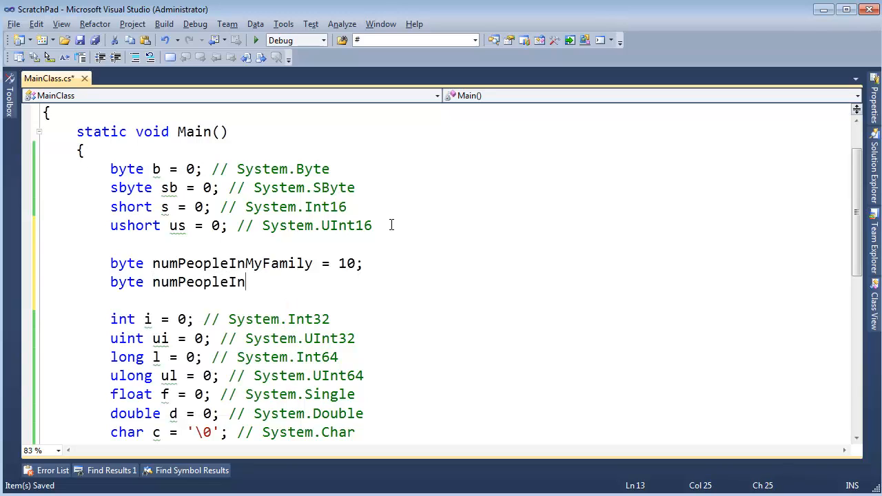
type("YourFamily =")
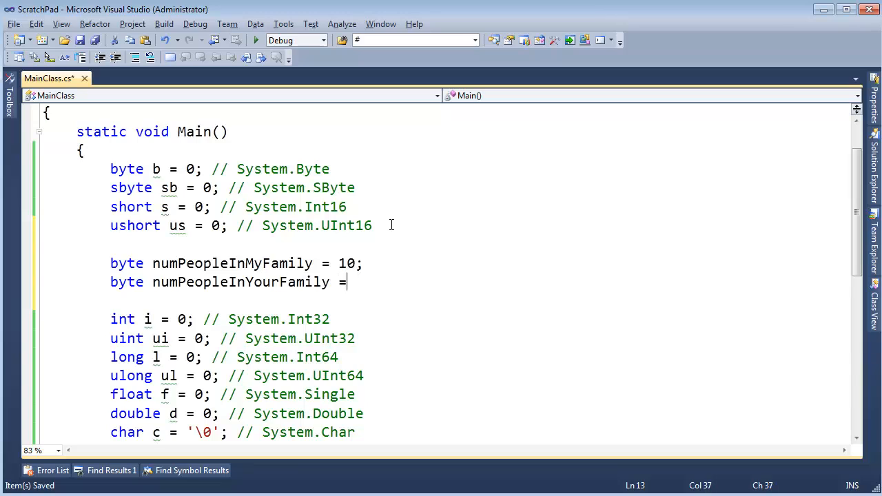
type("5;")
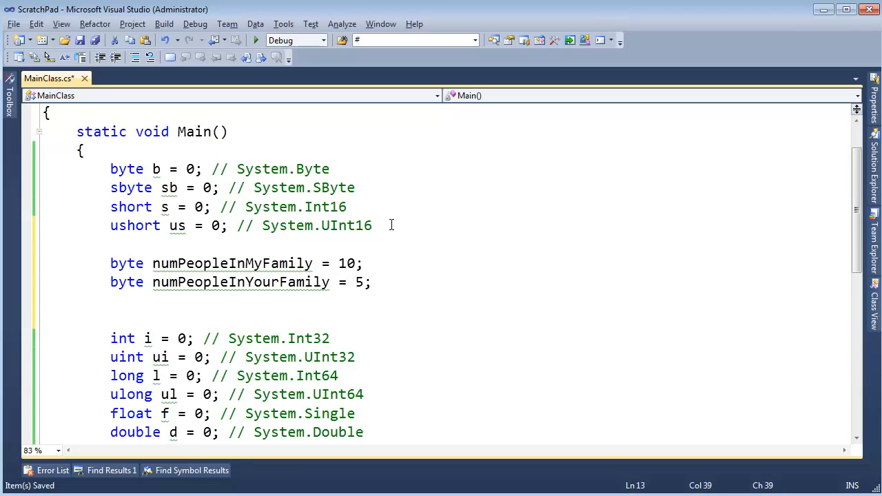
type("3")
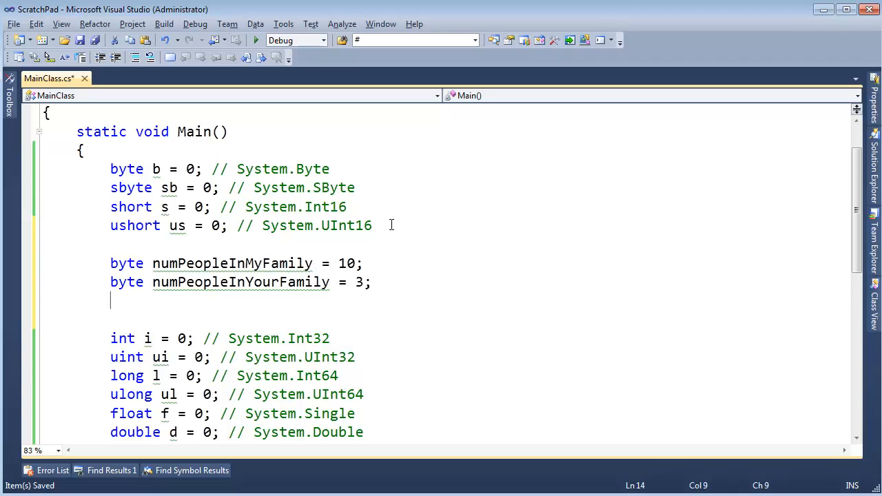
type("byte")
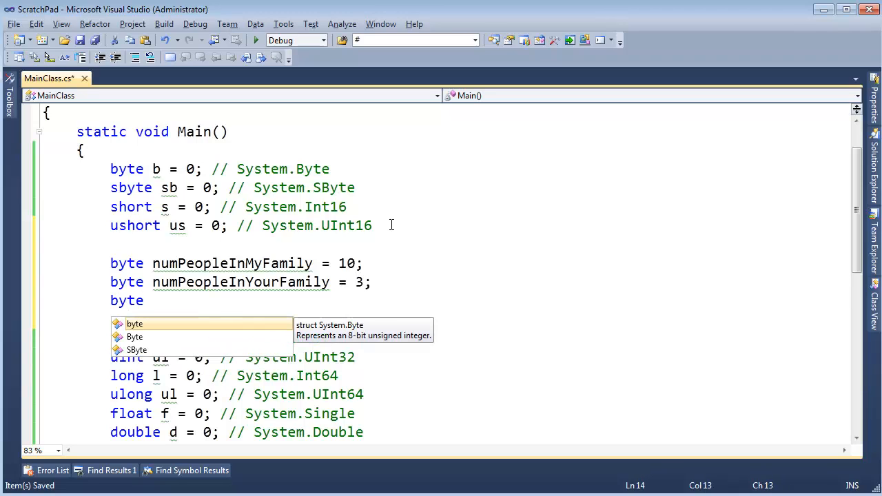
type("totalPeople = num")
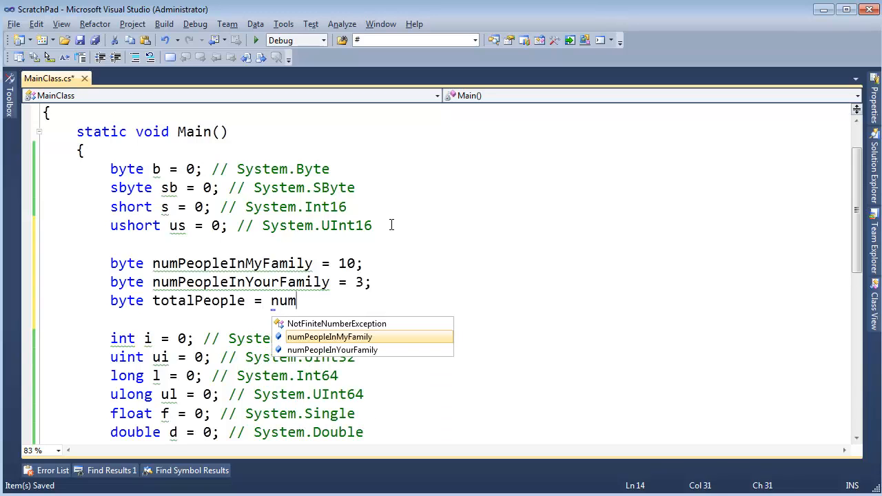
type("PeopleInMyFamily + numPeopleInYourFamily;")
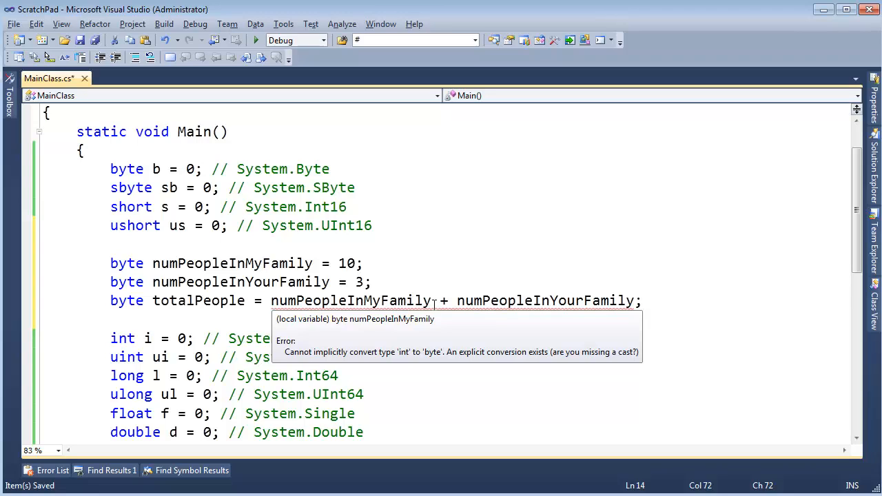
double_click(232, 264)
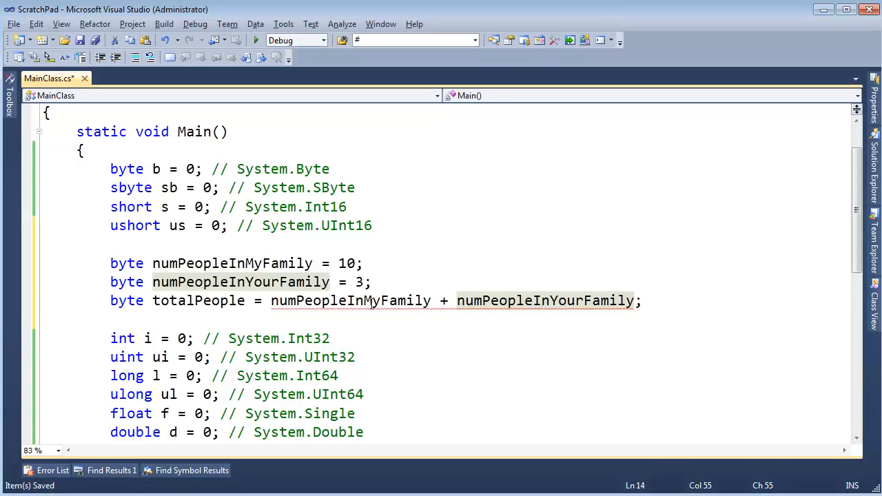
double_click(544, 300)
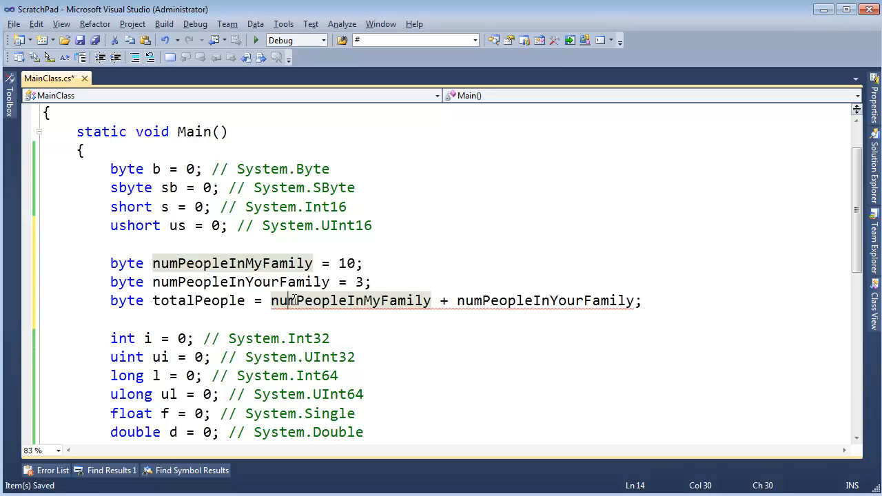
double_click(351, 301)
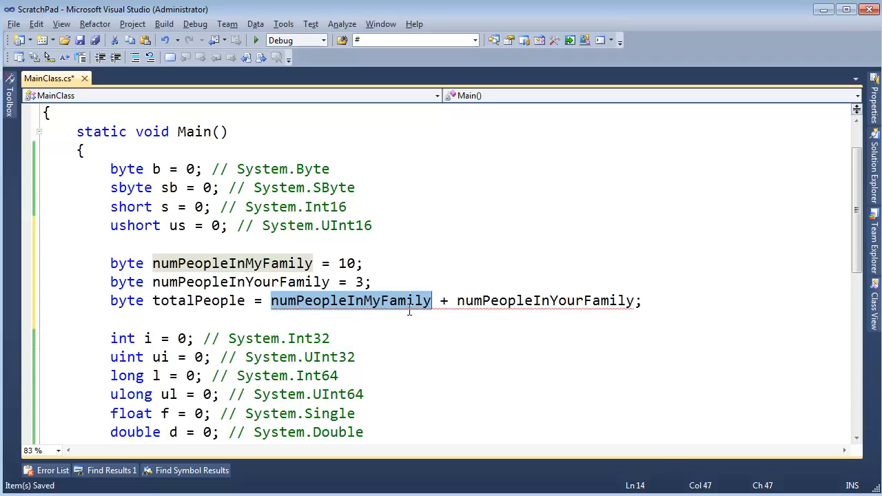
left_click(445, 300)
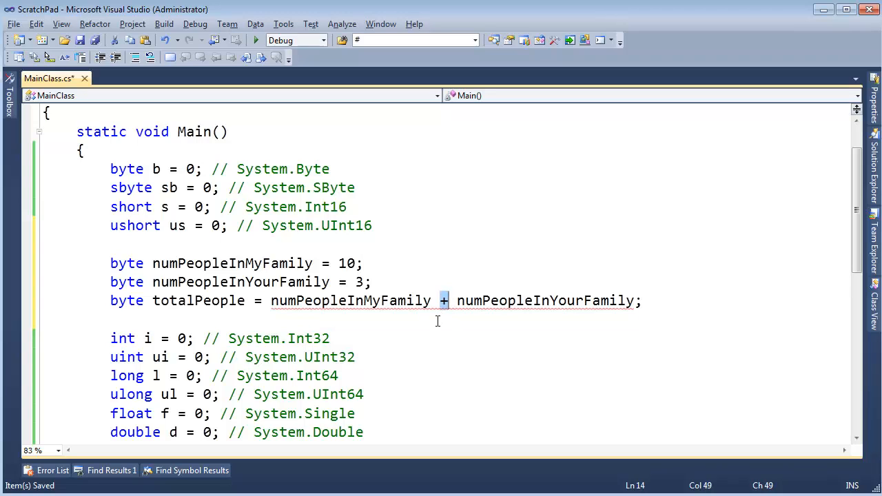
key("Return")
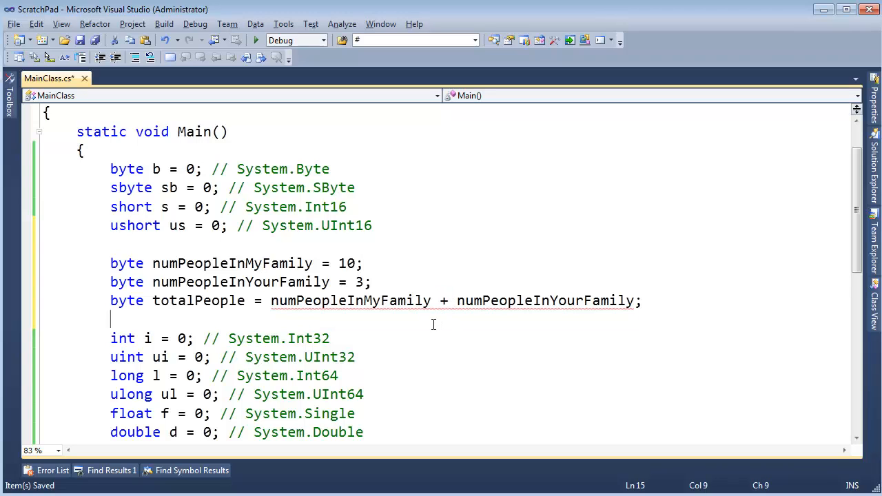
double_click(351, 301)
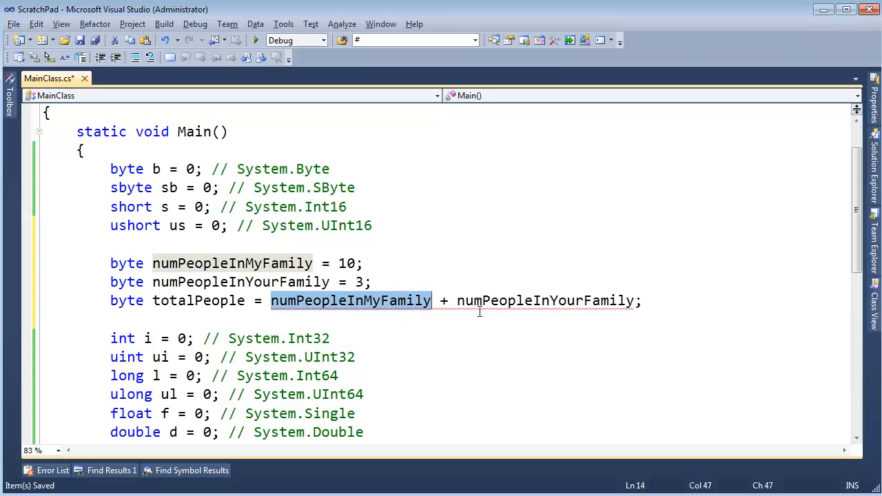
double_click(545, 300)
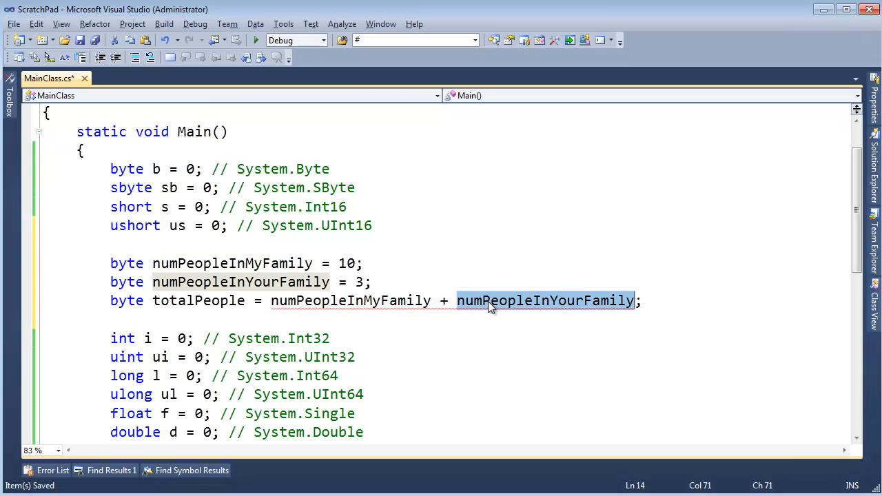
mouse_move(465, 333)
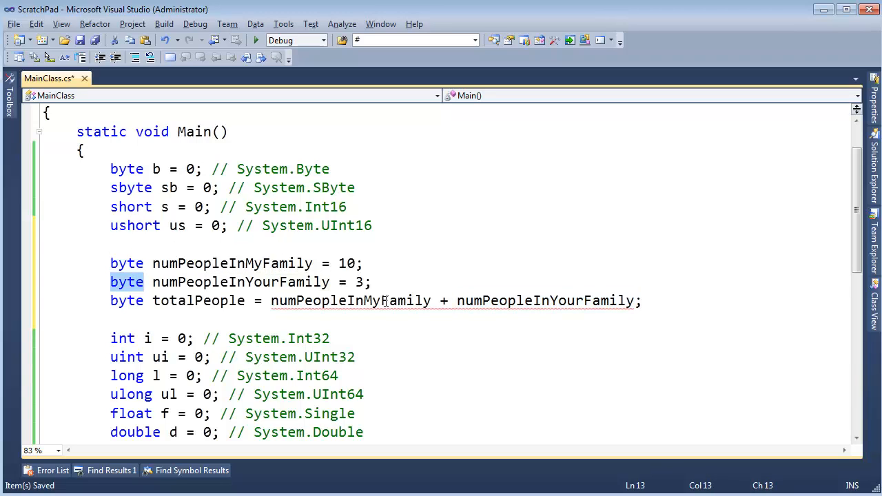
left_click(534, 300)
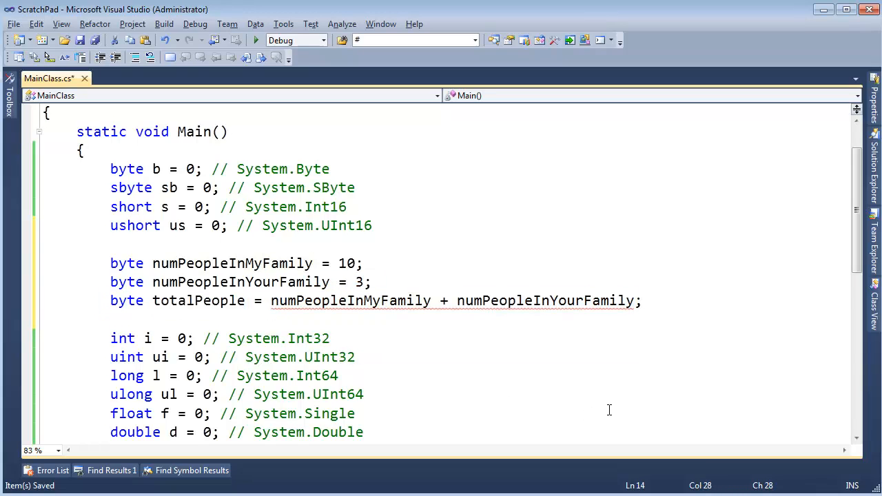
Cast the family sum with (int), then change the cast to (byte).
type("(int)(")
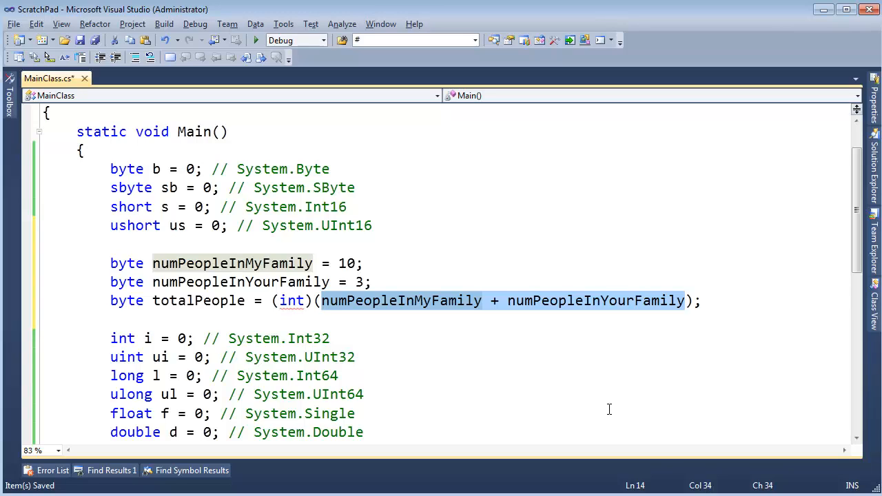
mouse_move(529, 370)
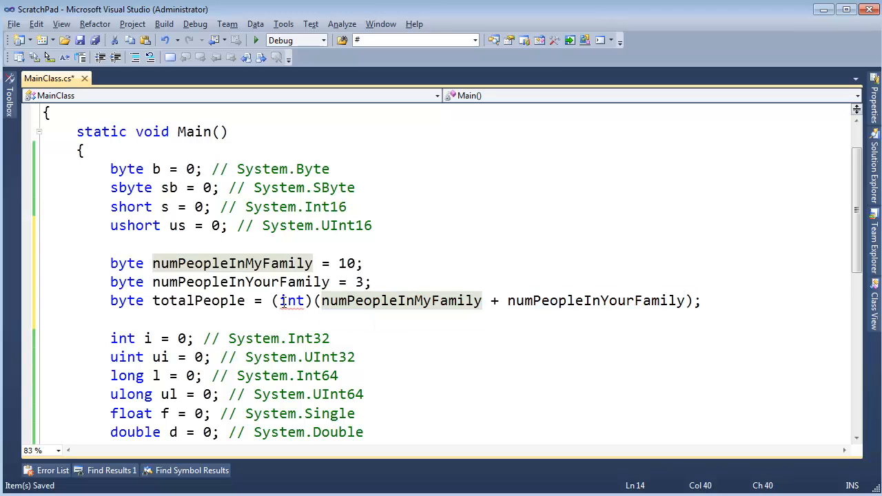
type("byte")
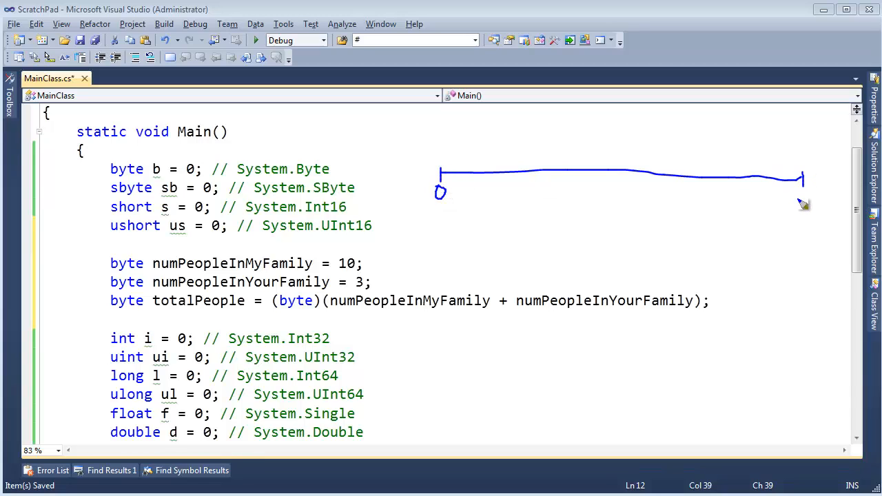
Write the label 255 at the right end of the number line.
left_click_drag(803, 203, 824, 207)
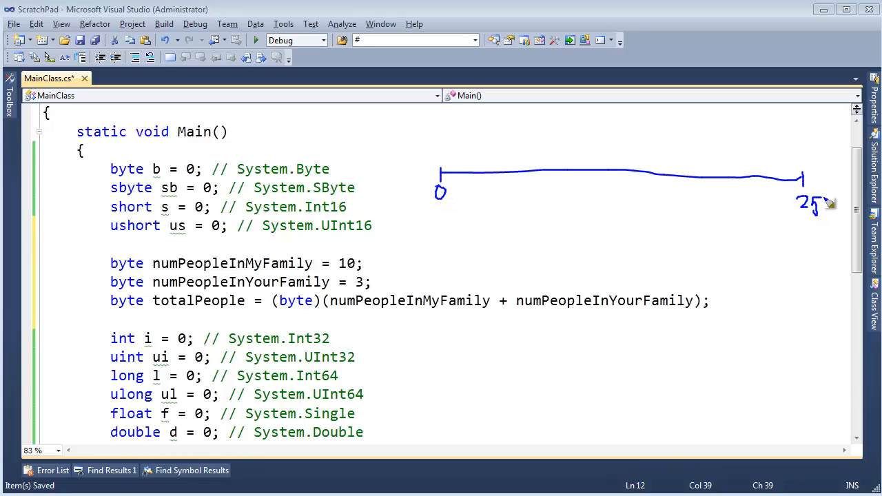
left_click_drag(817, 207, 831, 206)
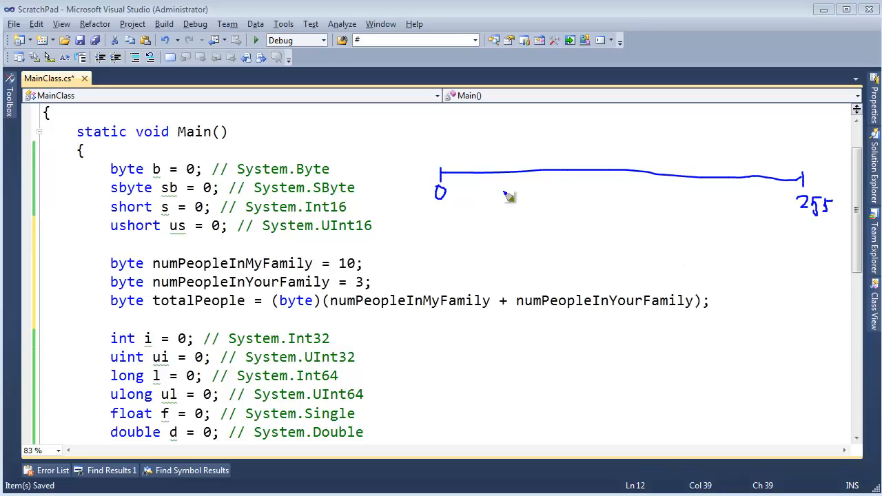
mouse_move(98, 338)
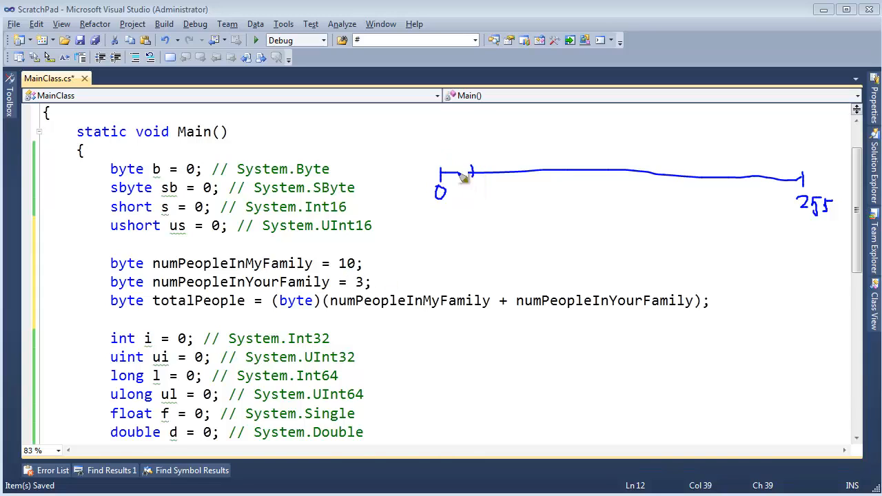
mouse_move(462, 162)
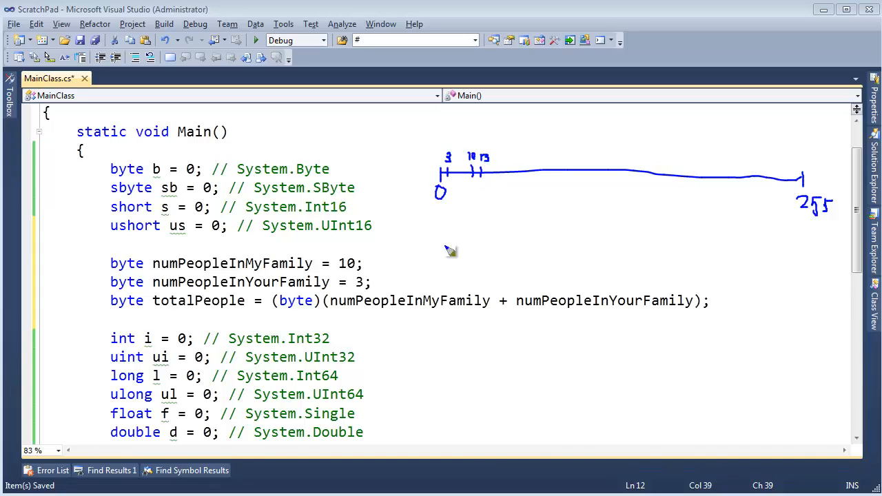
mouse_move(330, 283)
type("0")
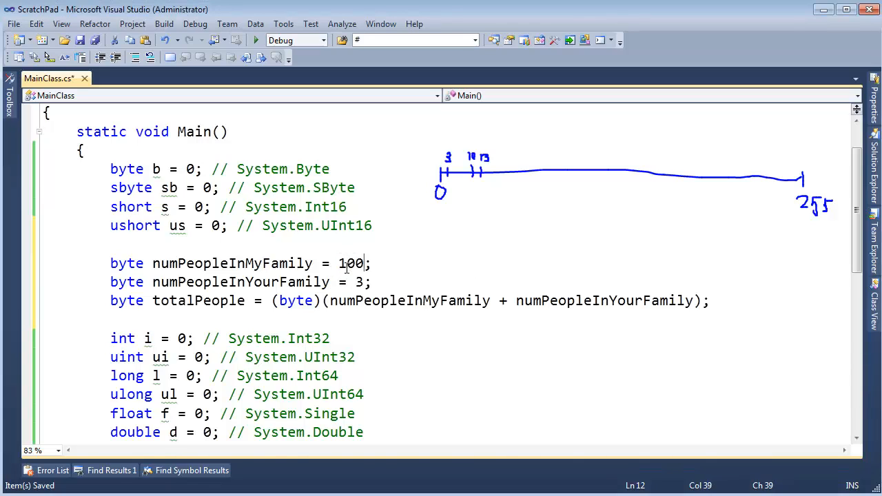
Change the family count literals to 100 and 200.
type("200")
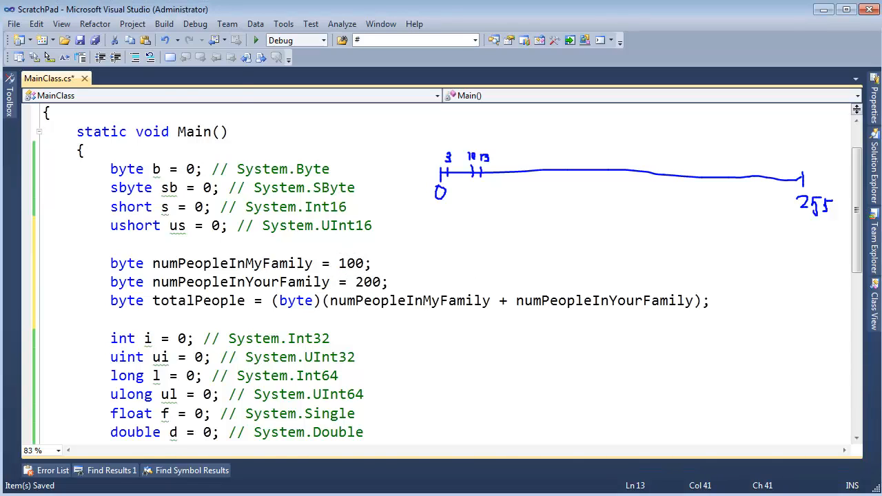
mouse_move(589, 165)
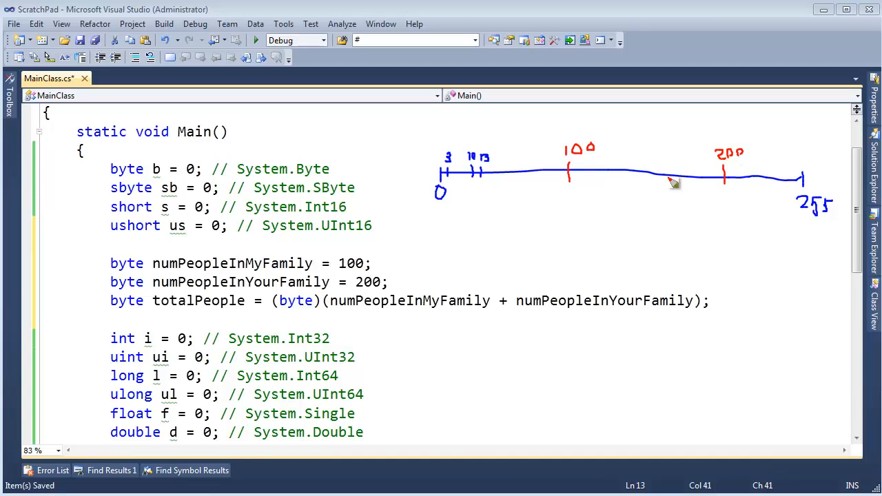
mouse_move(493, 267)
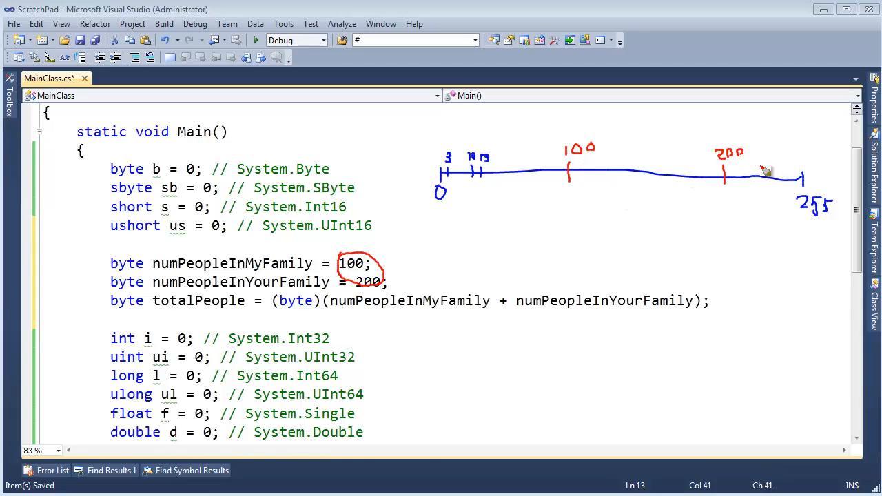
Draw an overflow arrow past 255 toward 300 and underline both summed variables.
left_click_drag(761, 166, 834, 164)
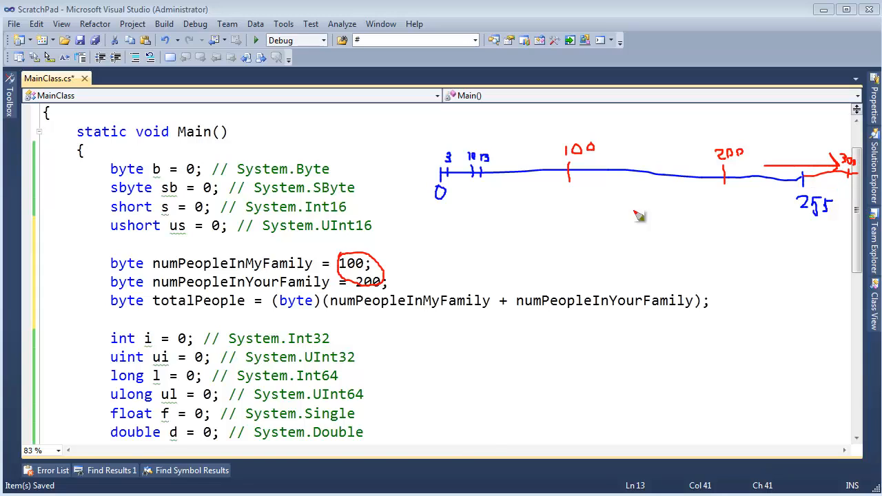
mouse_move(600, 229)
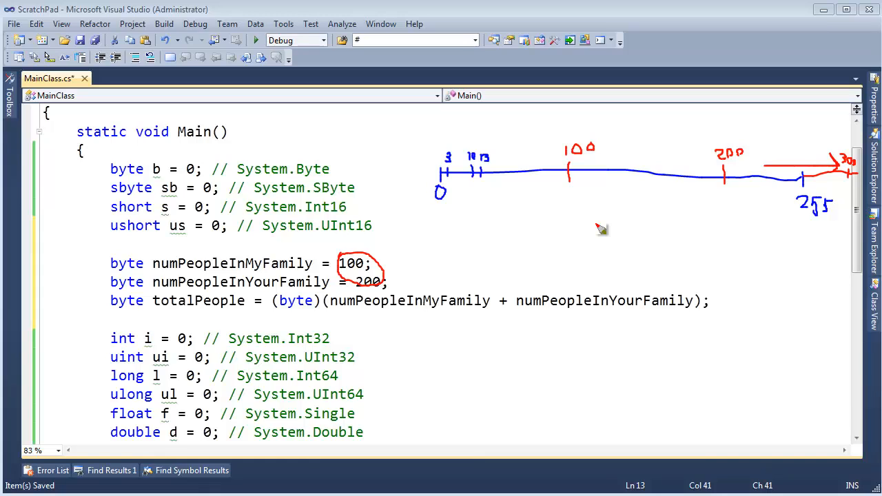
mouse_move(317, 243)
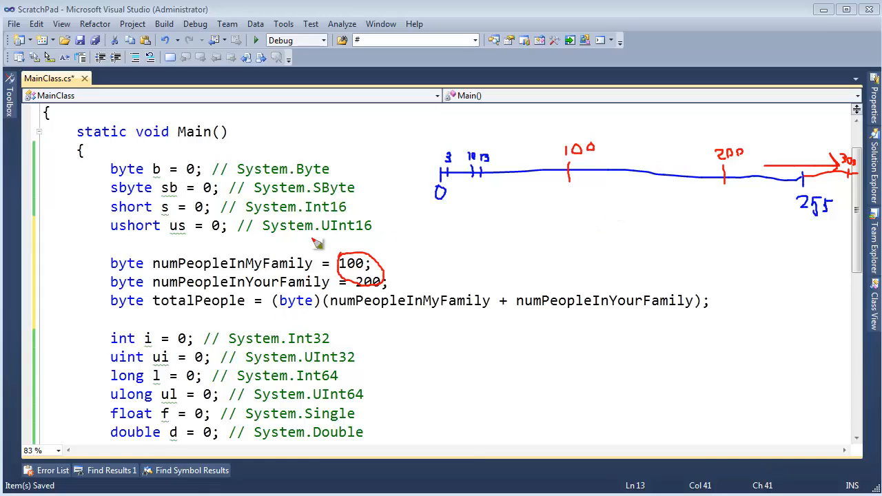
mouse_move(401, 270)
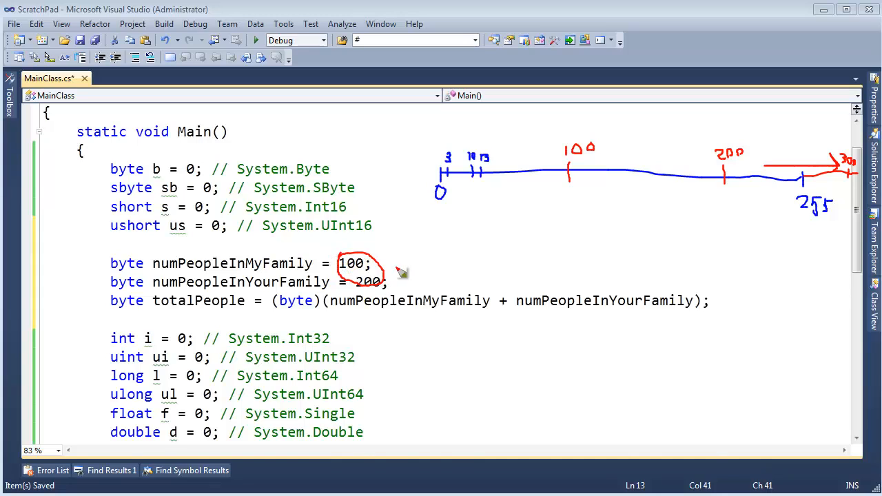
mouse_move(538, 324)
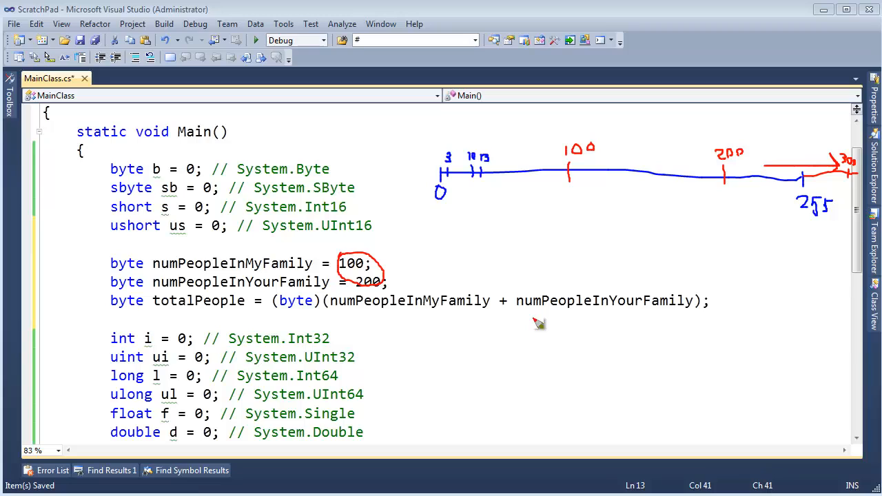
left_click_drag(360, 314, 486, 322)
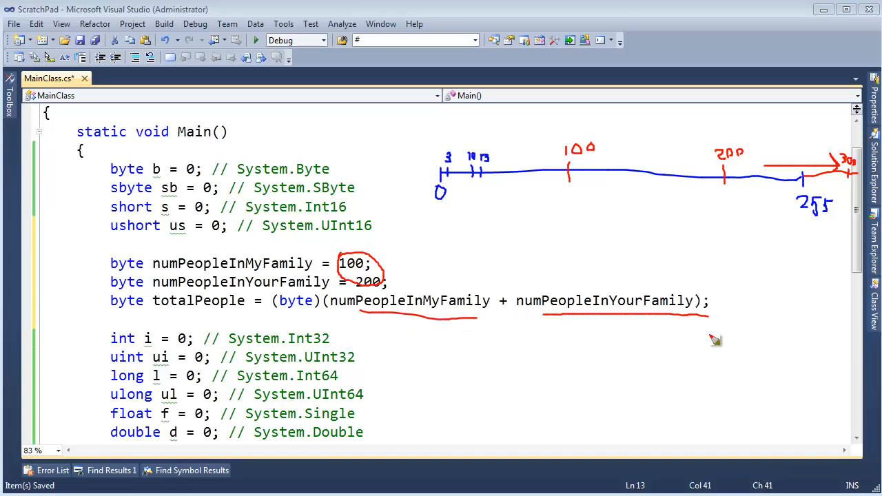
mouse_move(492, 316)
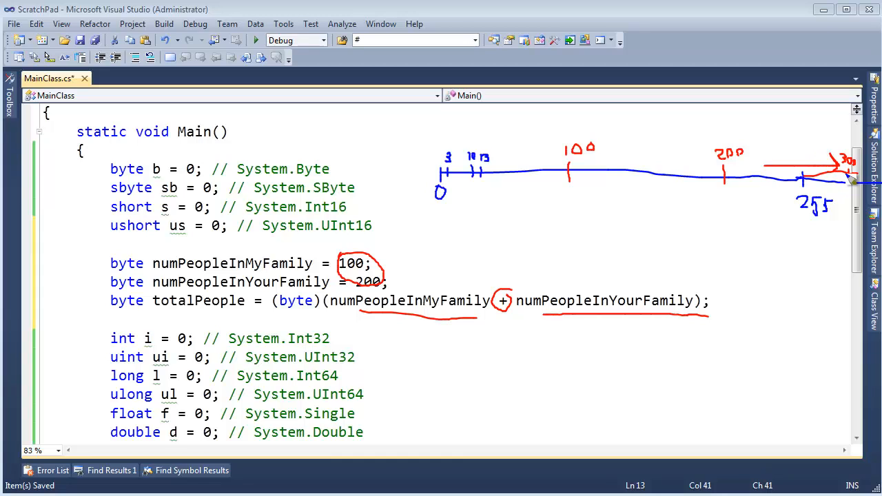
mouse_move(329, 297)
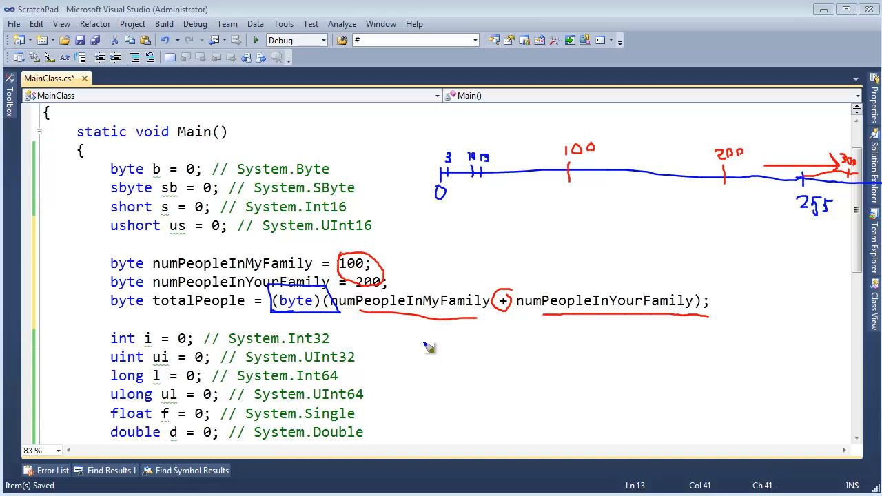
mouse_move(307, 323)
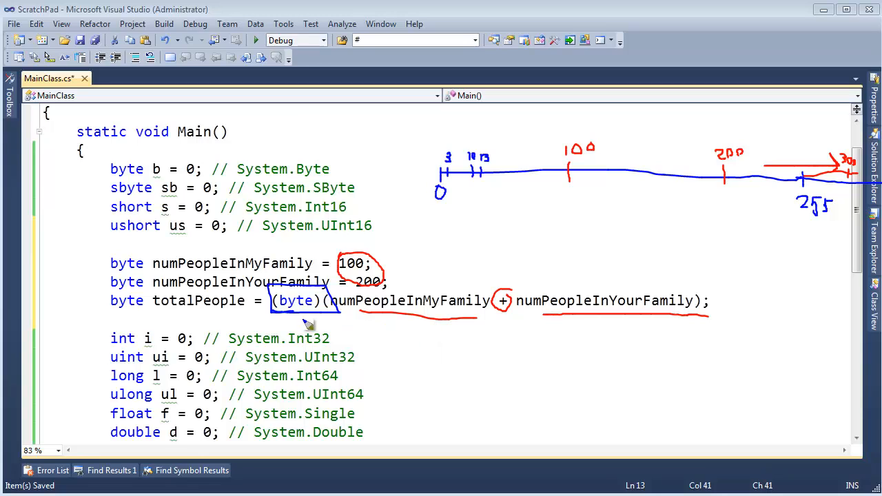
mouse_move(309, 326)
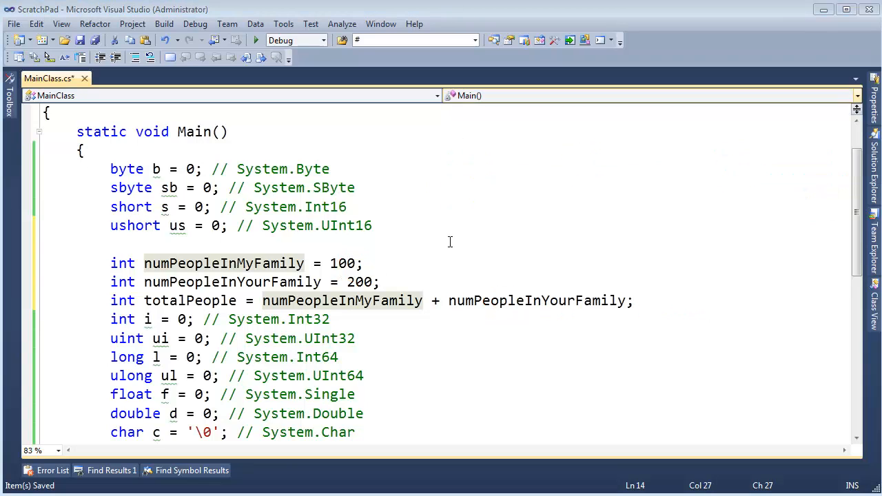
Add a blank line after the totalPeople declaration.
left_click(633, 300)
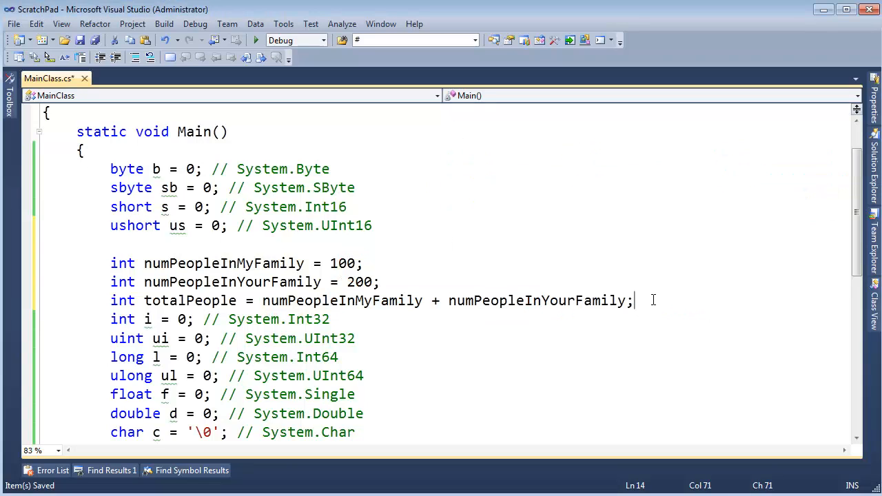
key("enter")
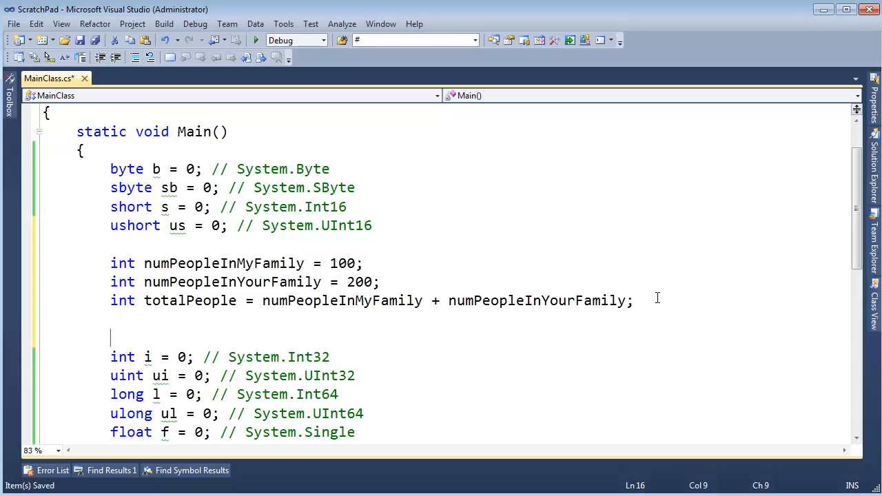